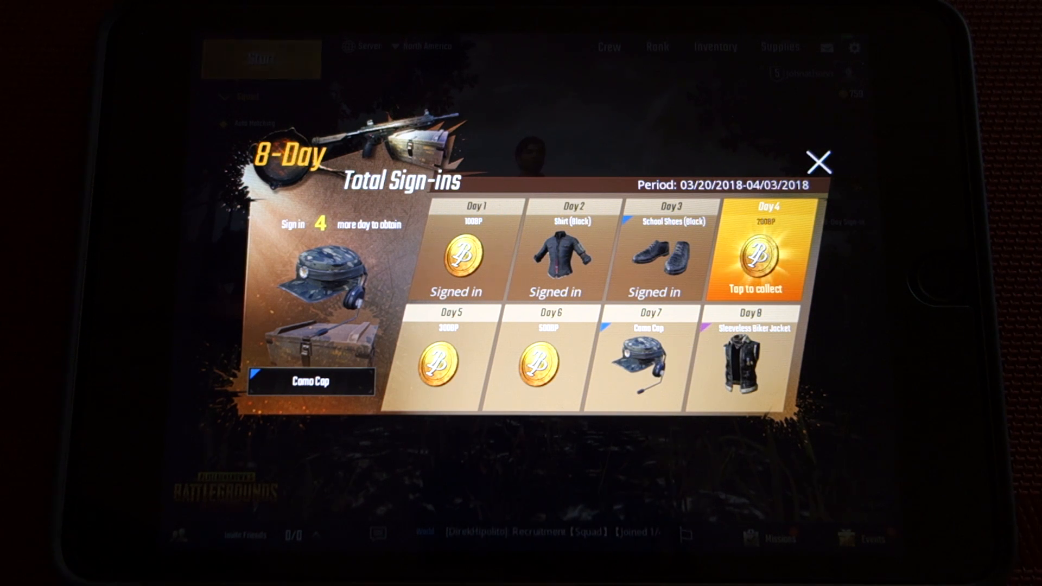
Step: Power off the iPad via the 'slide to power off' prompt for a normal restart
left_click(820, 162)
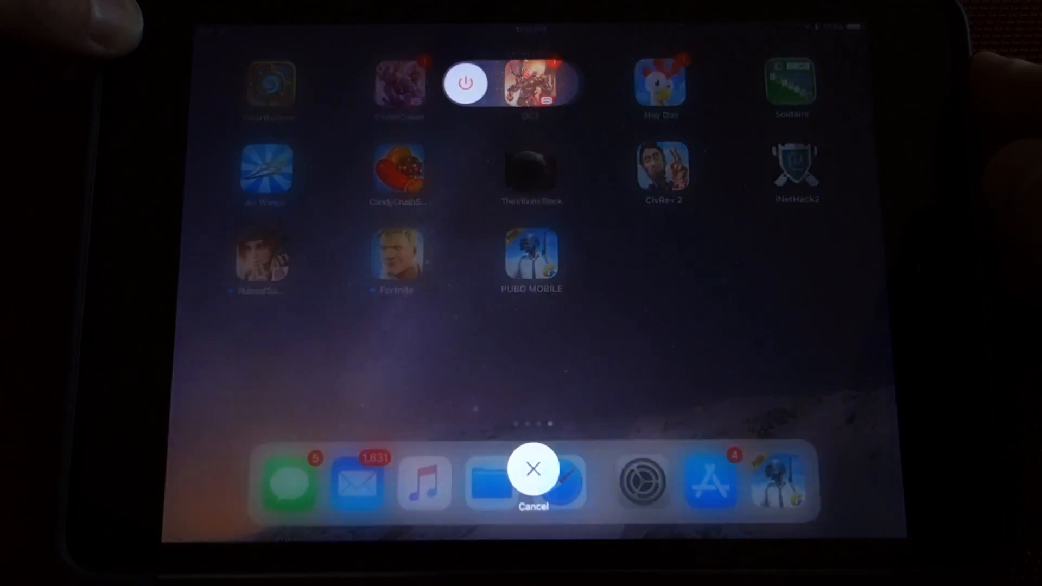
left_click(532, 469)
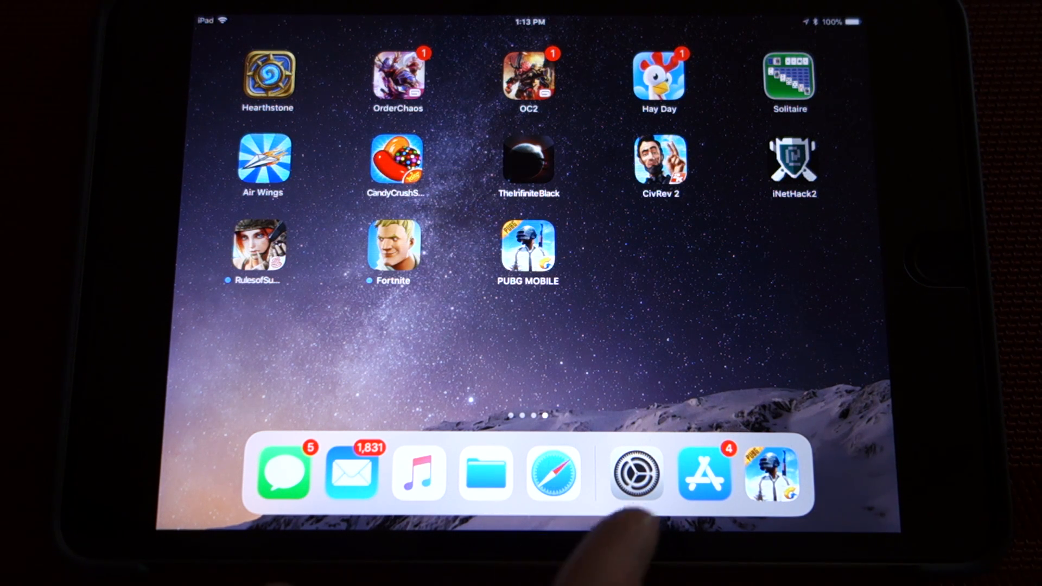
Step: Check App Store Updates for a PUBG Mobile update, then return to the home screen
left_click(703, 473)
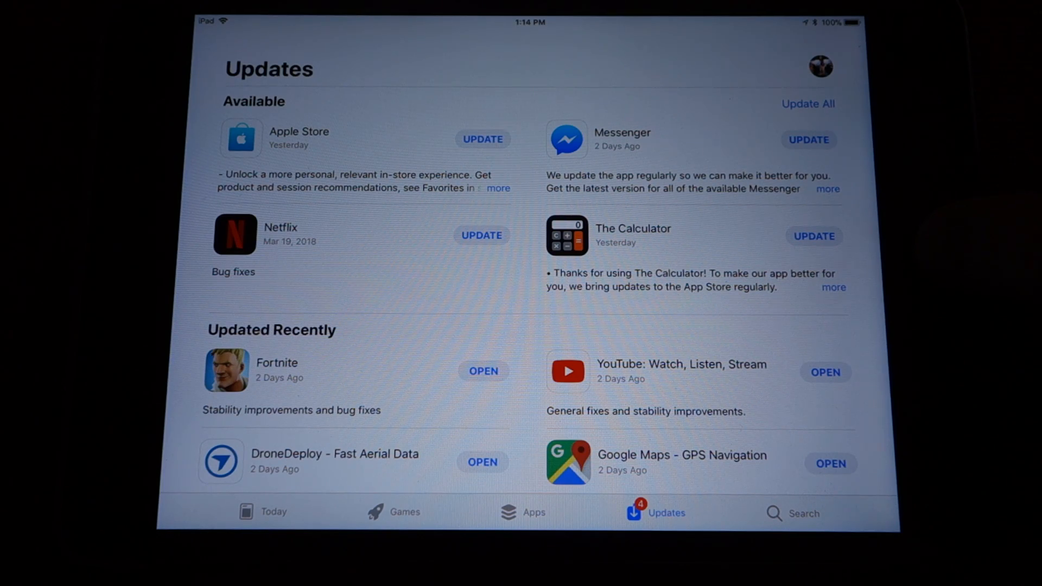
key("home")
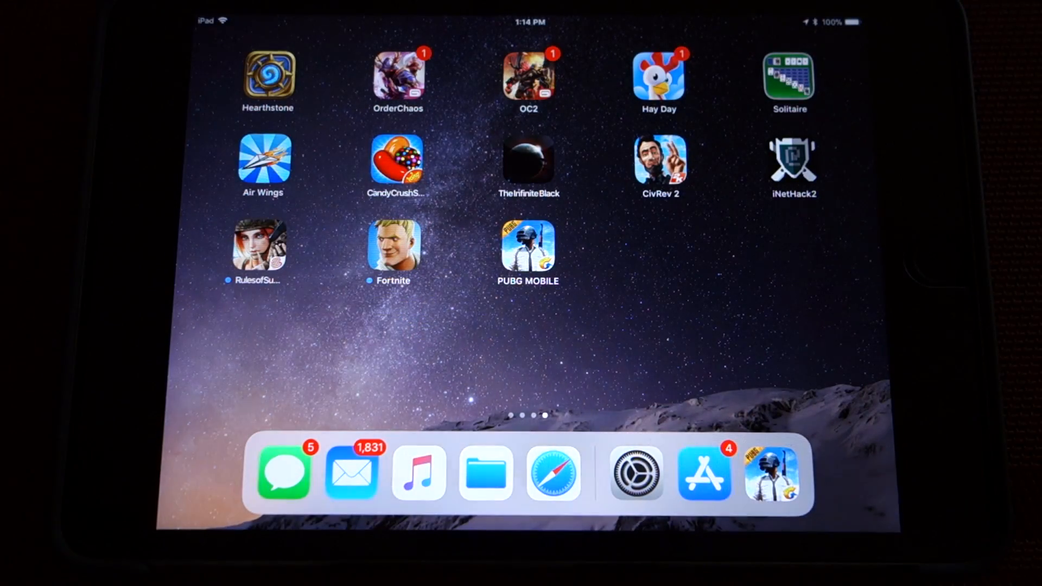